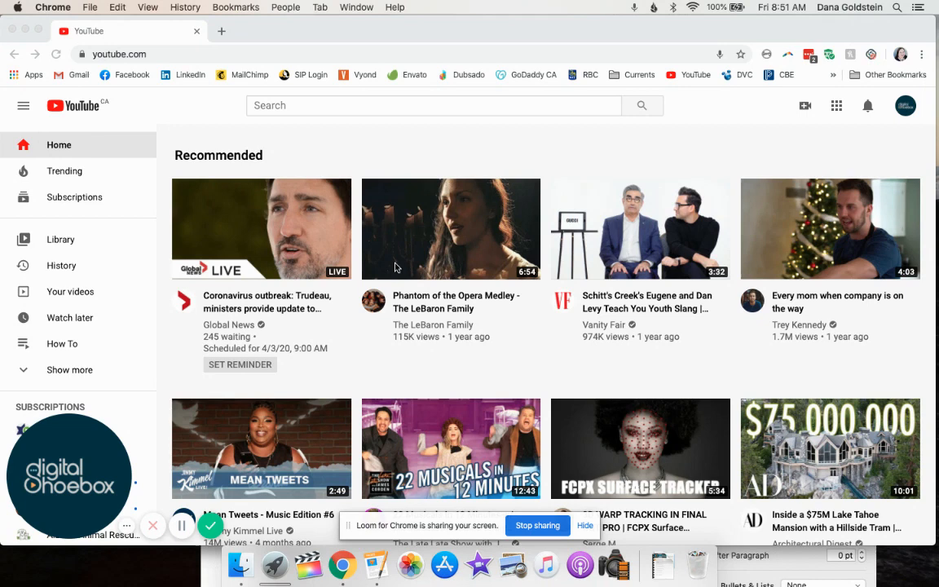
{"action": "mouse_move", "coordinate": [131, 98]}
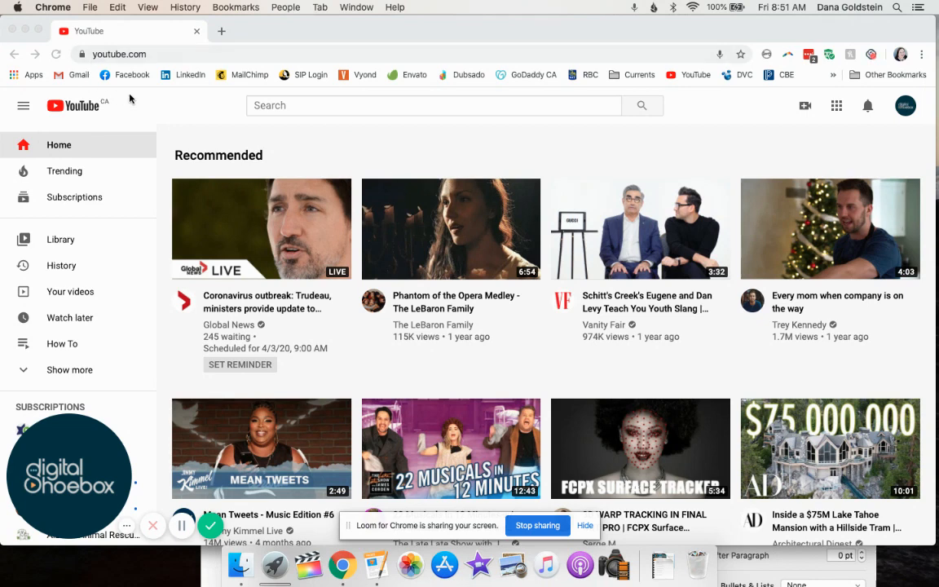
{"action": "mouse_move", "coordinate": [889, 108]}
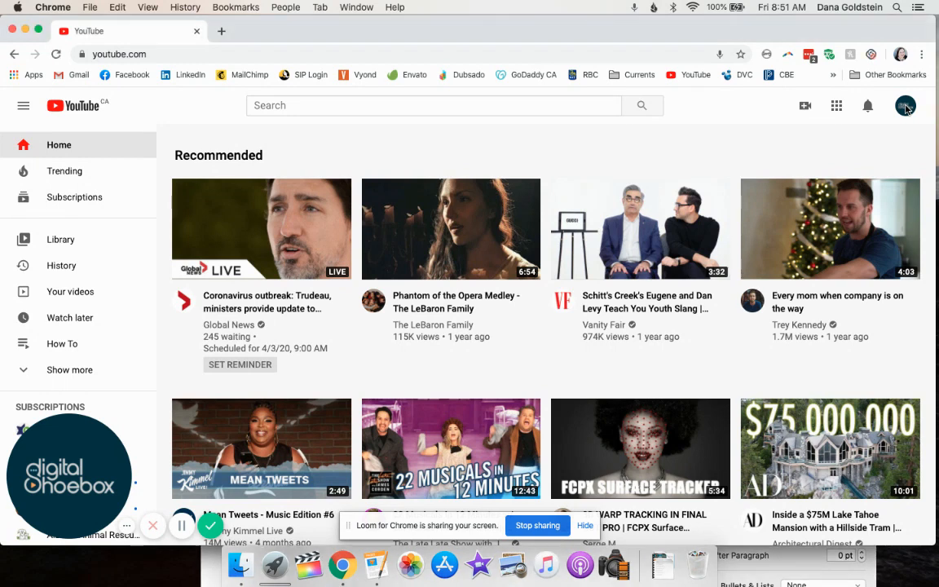
- Go from YouTube to the channel's YouTube Studio dashboard via the account menu
{"action": "left_click", "coordinate": [905, 104]}
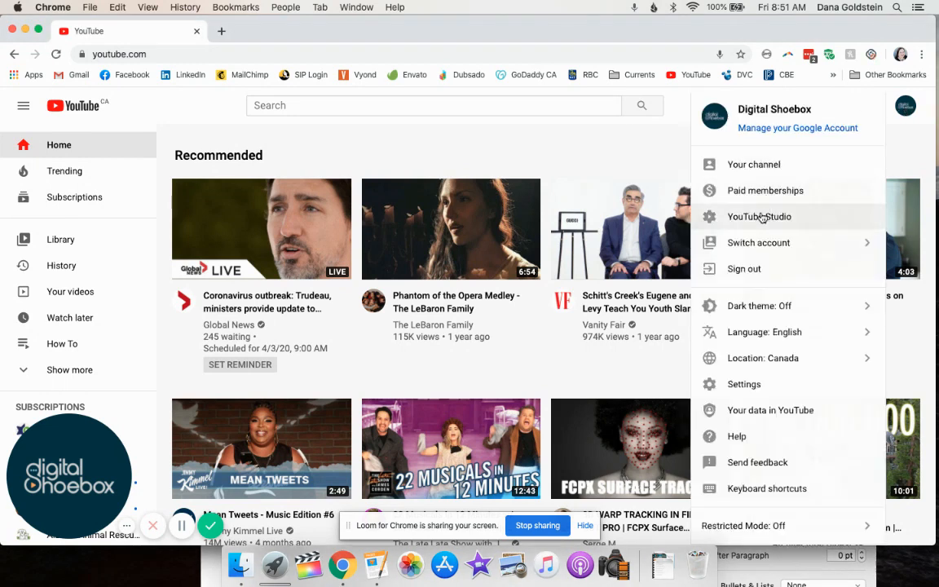
{"action": "left_click", "coordinate": [760, 215]}
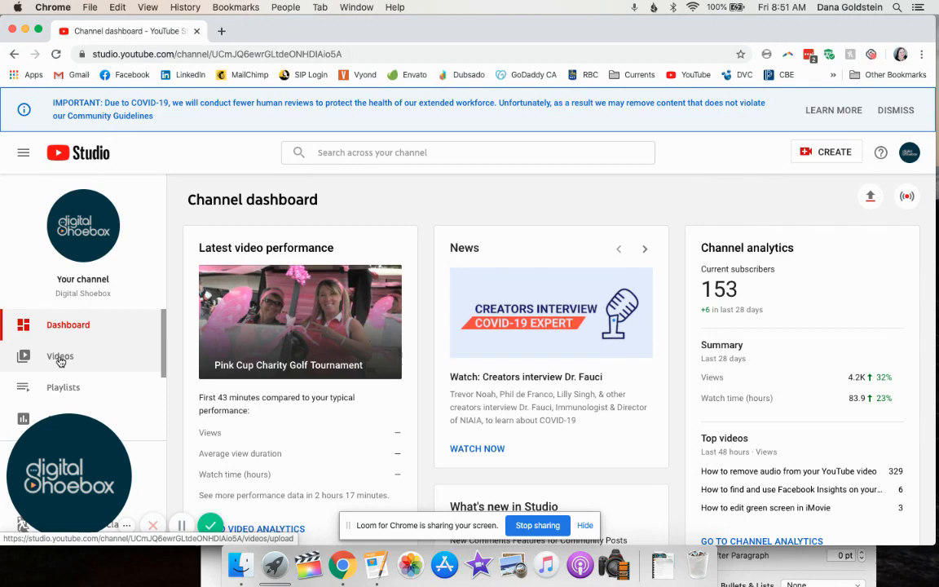
- Show the channel's uploaded videos list and browse it
{"action": "left_click", "coordinate": [59, 356]}
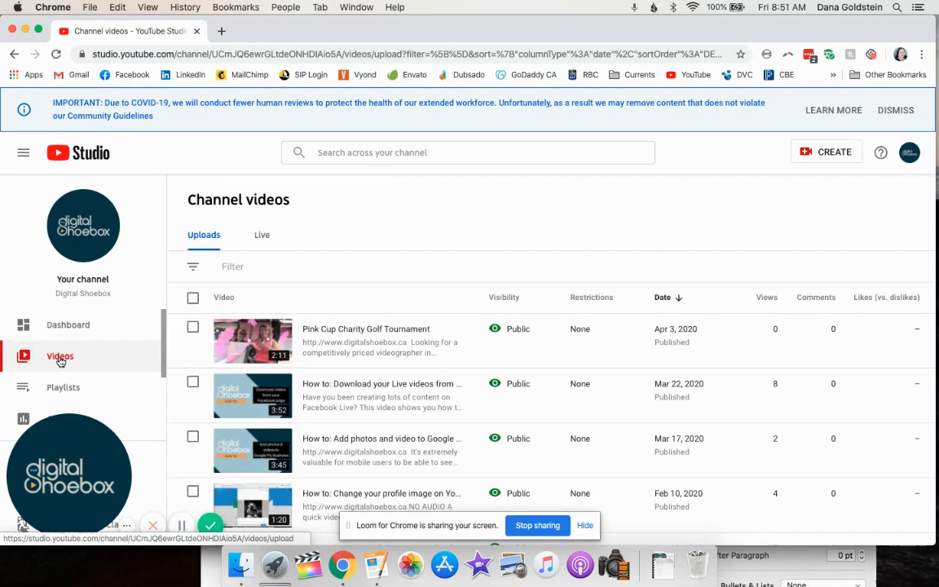
{"action": "scroll", "scroll_direction": "down", "scroll_amount": 3}
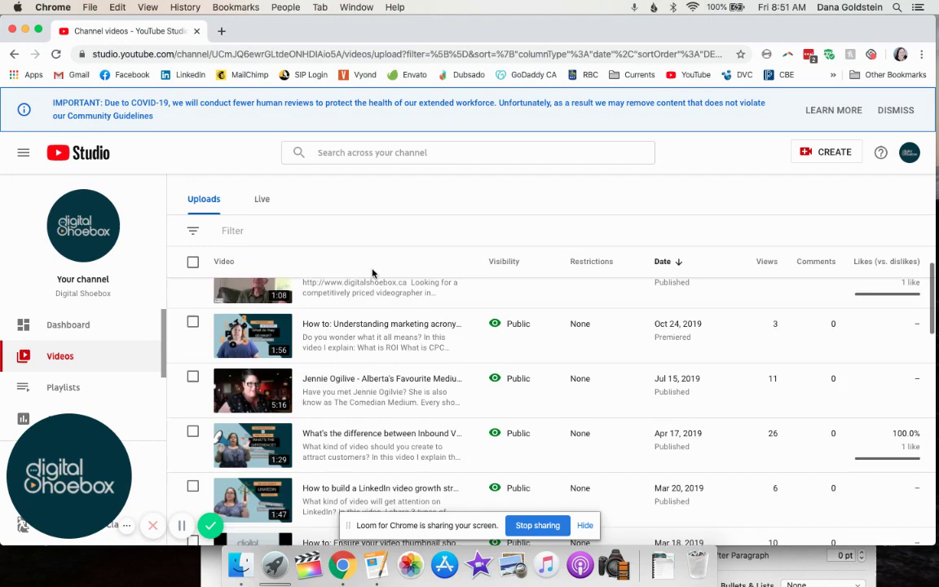
{"action": "scroll", "scroll_direction": "up", "scroll_amount": 3}
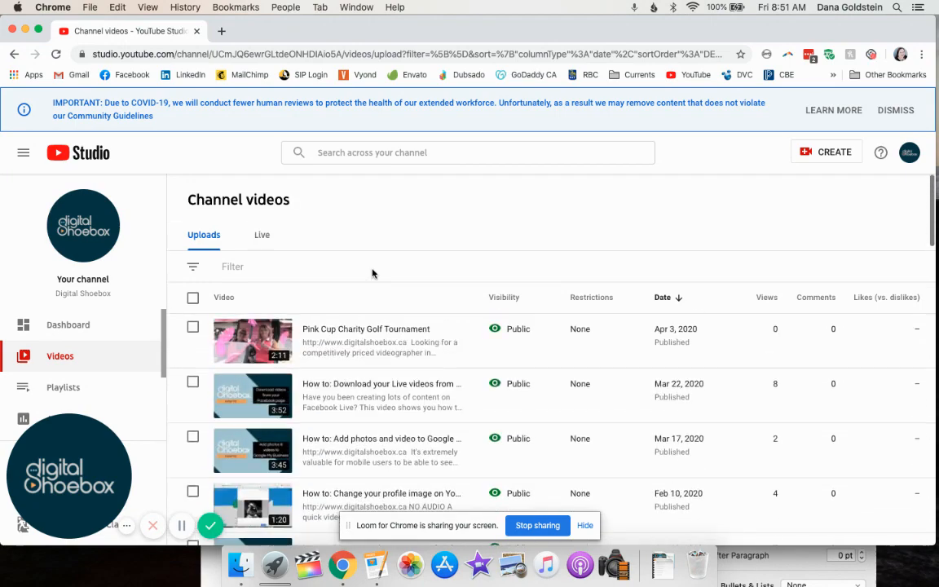
{"action": "mouse_move", "coordinate": [251, 341]}
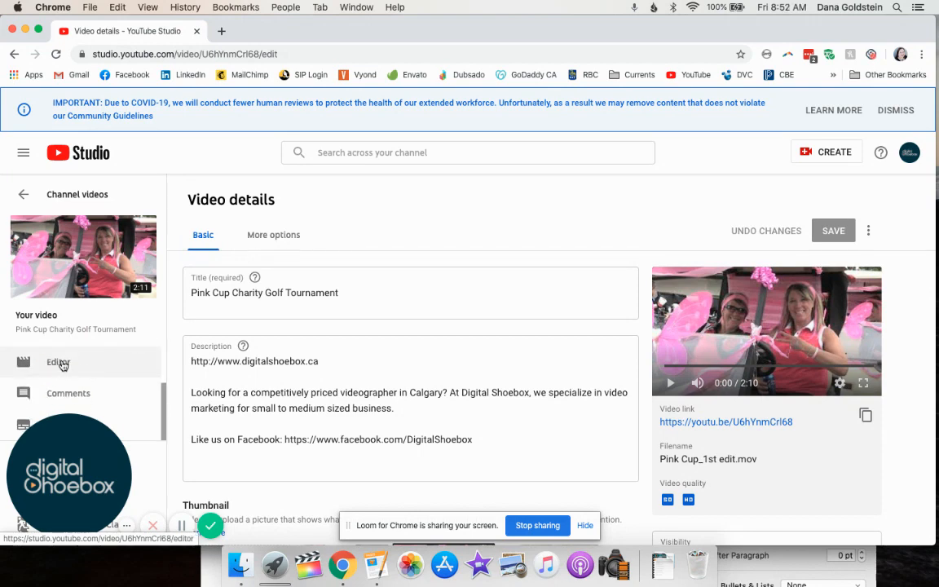
- Load the Pink Cup Charity Golf Tournament video in the editor and preview it briefly
{"action": "left_click", "coordinate": [59, 362]}
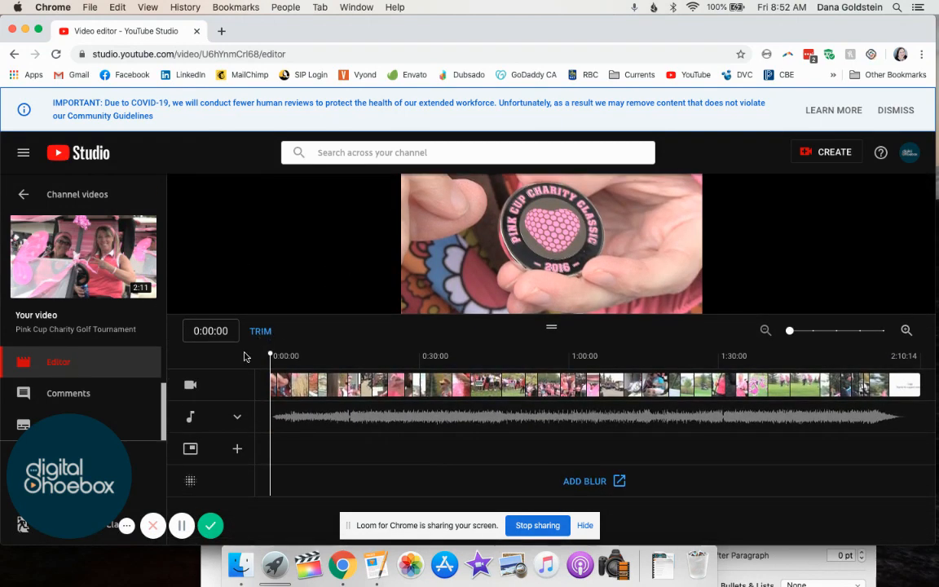
{"action": "mouse_move", "coordinate": [209, 460]}
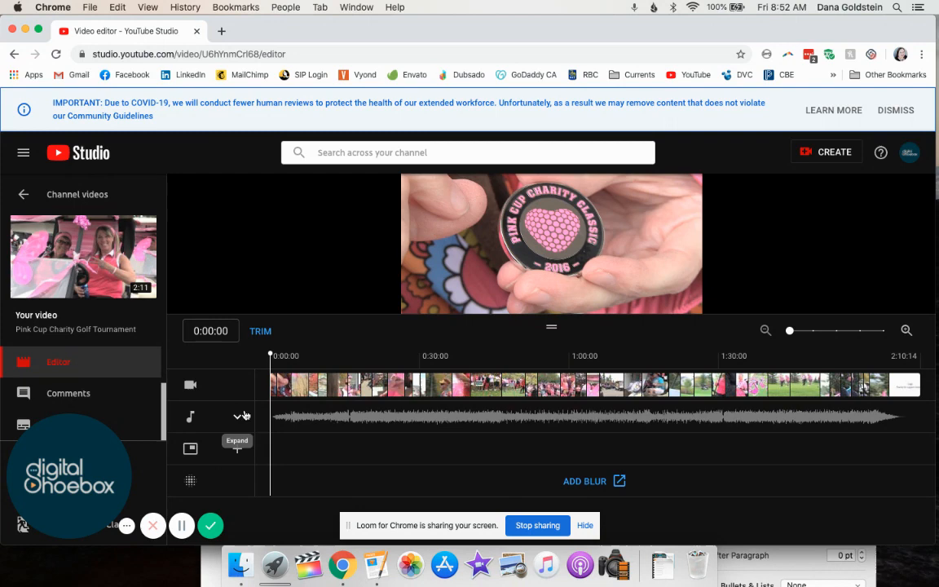
{"action": "mouse_move", "coordinate": [230, 422]}
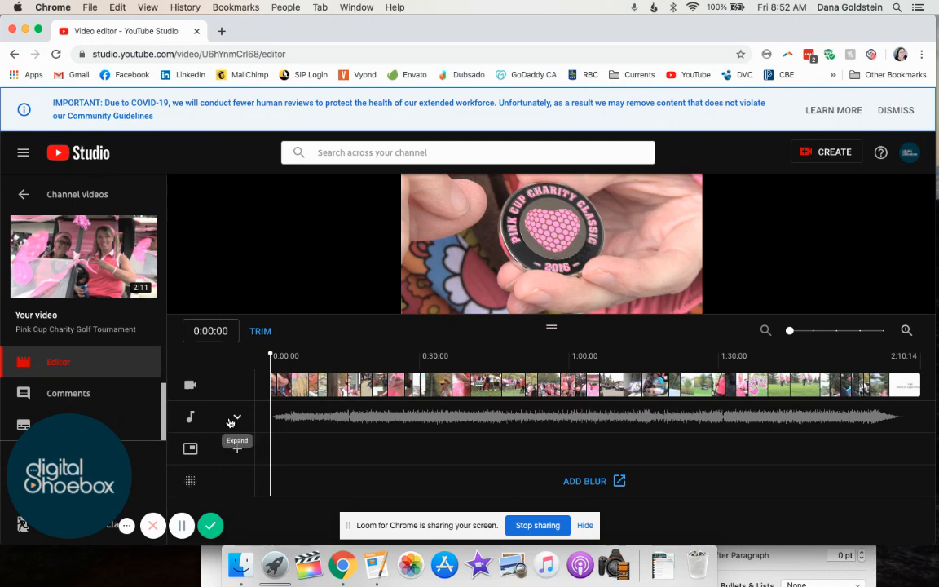
{"action": "mouse_move", "coordinate": [419, 302]}
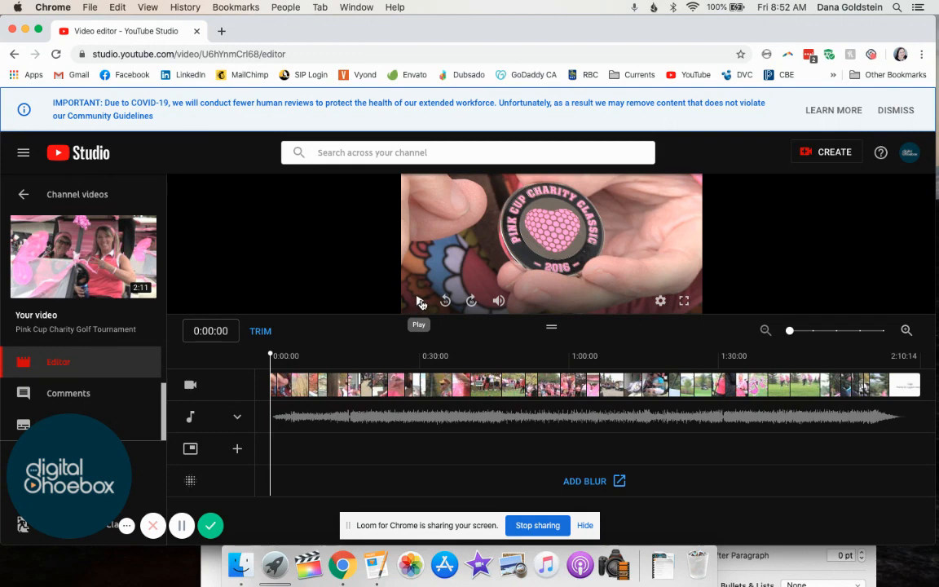
{"action": "left_click", "coordinate": [419, 300]}
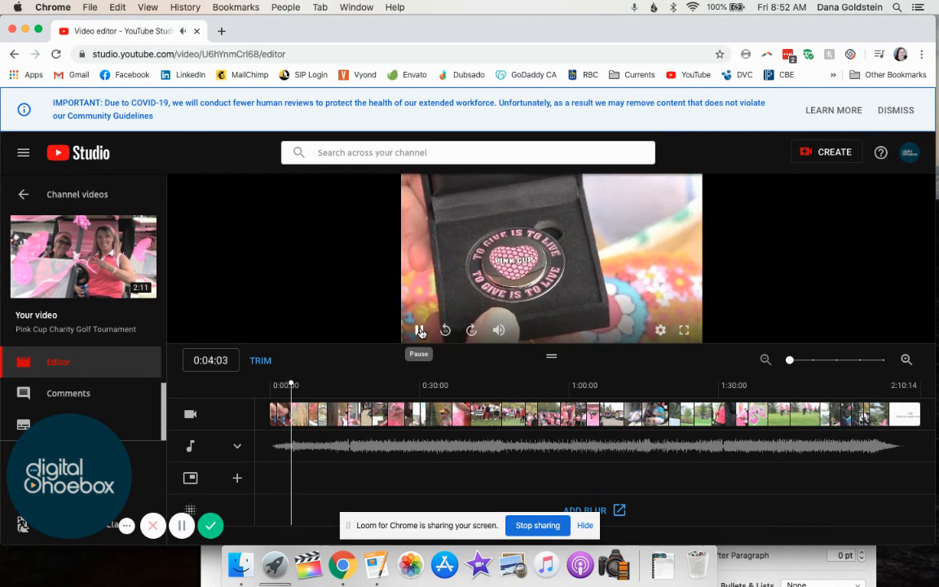
{"action": "left_click", "coordinate": [421, 329]}
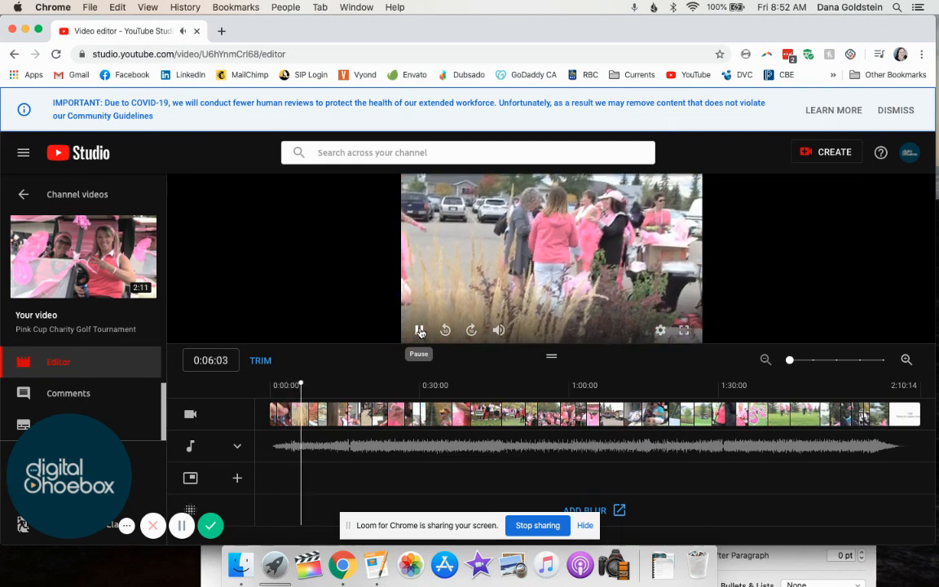
{"action": "left_click", "coordinate": [419, 329]}
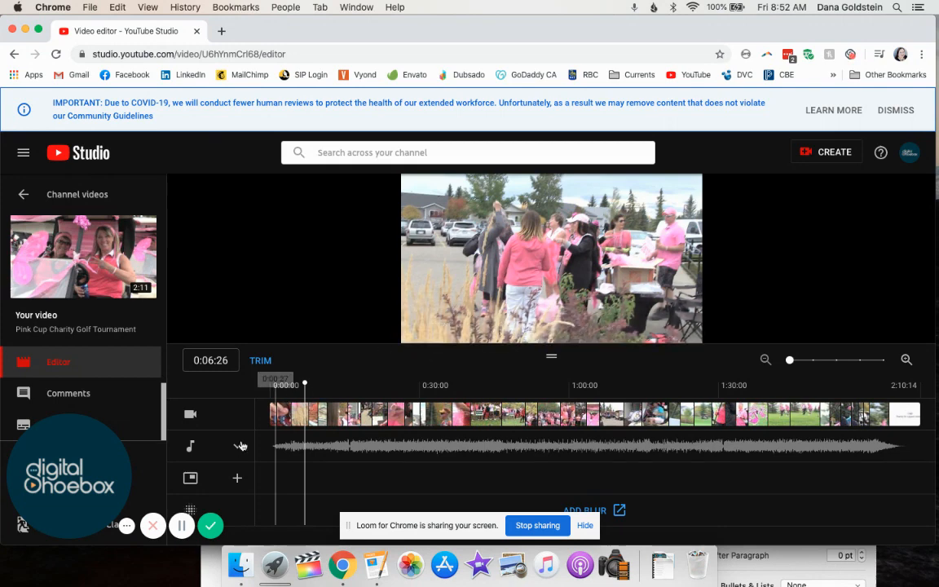
{"action": "mouse_move", "coordinate": [238, 446]}
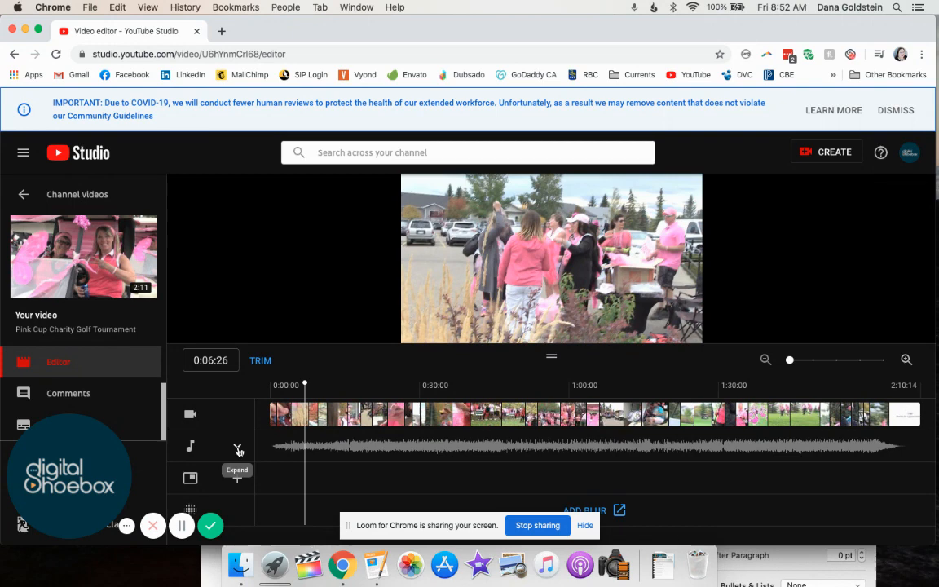
- Reach the Add or replace audio page for the video and pause its preview
{"action": "left_click", "coordinate": [238, 447]}
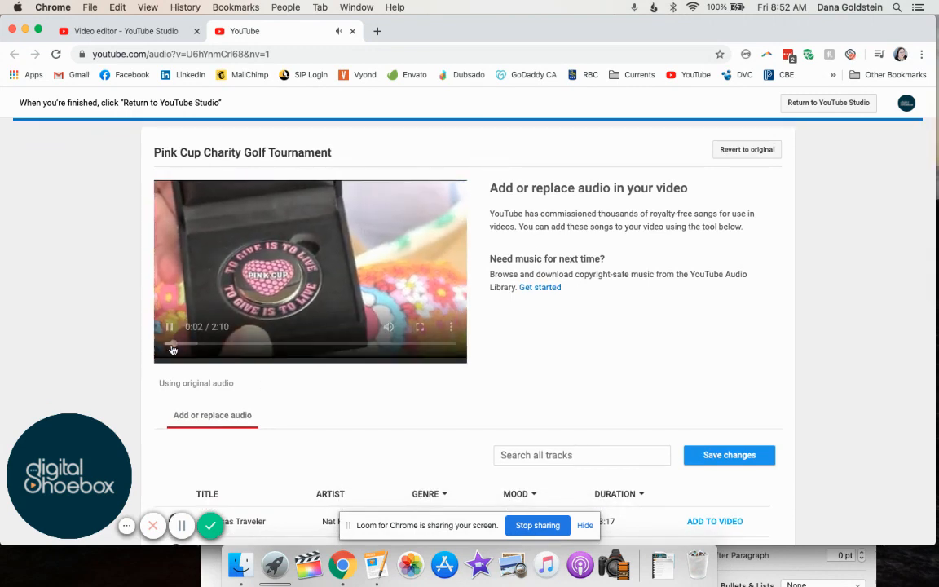
{"action": "left_click", "coordinate": [170, 326]}
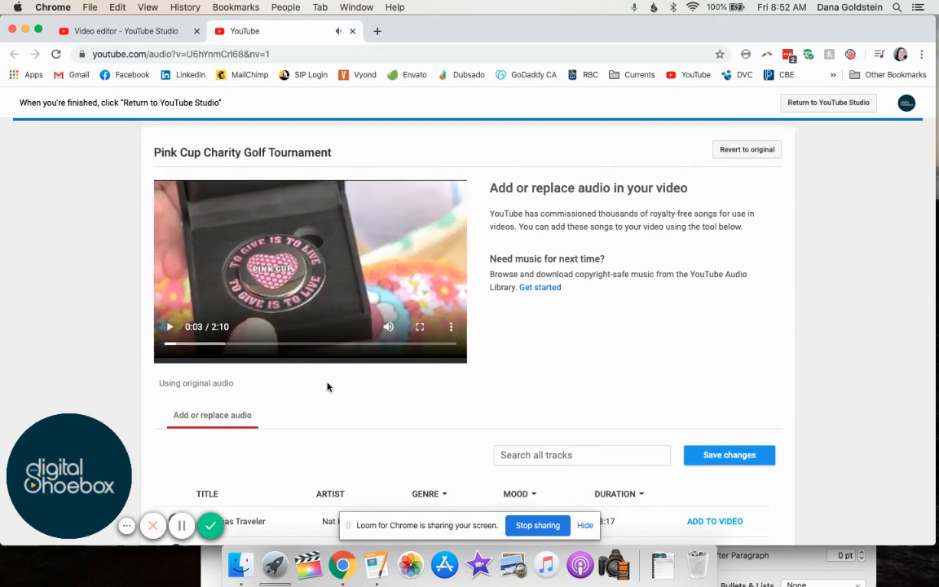
{"action": "scroll", "scroll_direction": "down", "scroll_amount": 3}
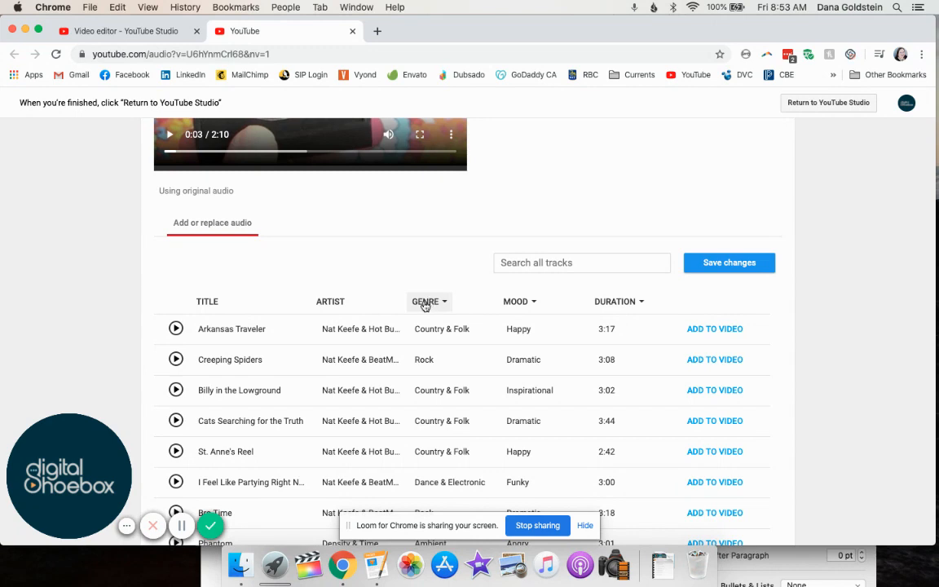
- Look through the Genre, Mood and Duration filter choices for library tracks
{"action": "left_click", "coordinate": [424, 300]}
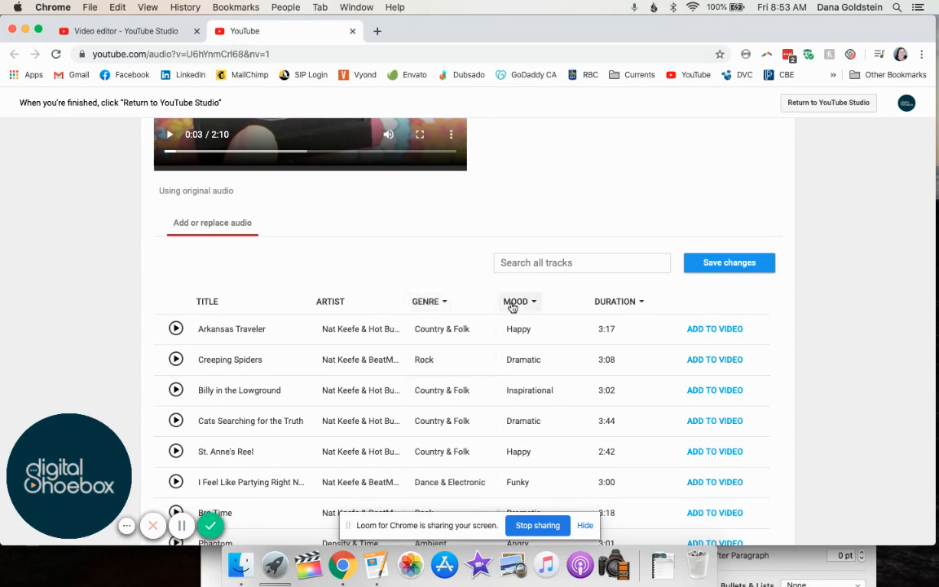
{"action": "left_click", "coordinate": [519, 300]}
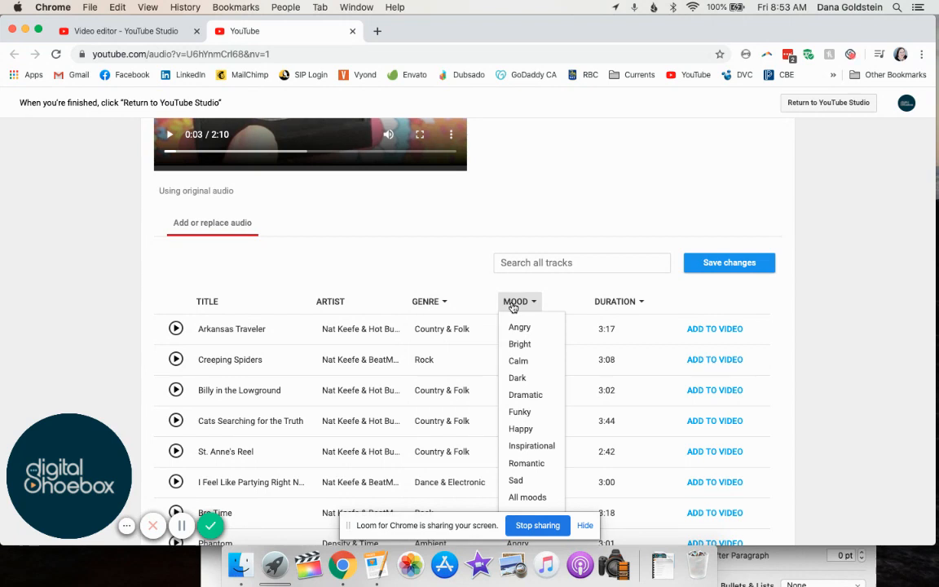
{"action": "mouse_move", "coordinate": [617, 302]}
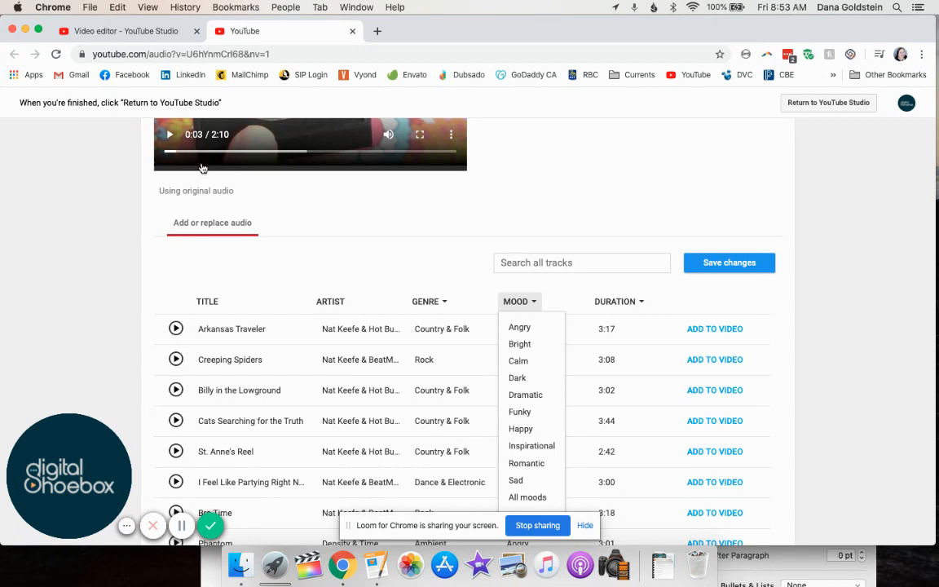
{"action": "mouse_move", "coordinate": [619, 295]}
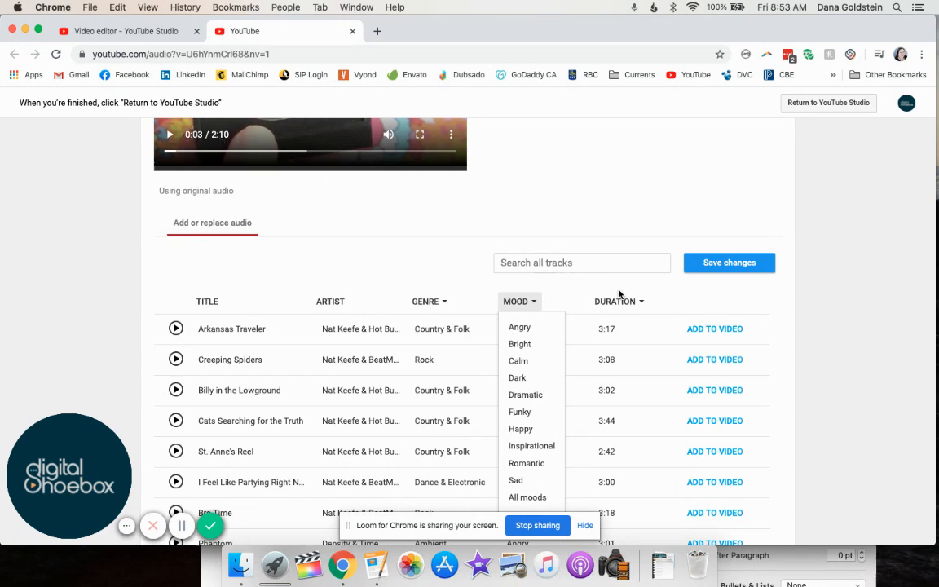
{"action": "left_click", "coordinate": [620, 300]}
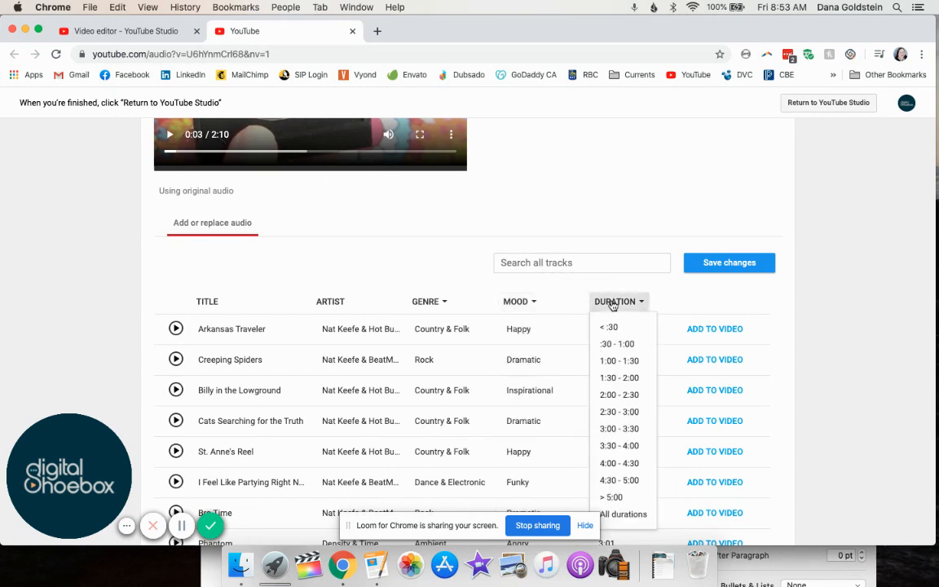
{"action": "mouse_move", "coordinate": [620, 379]}
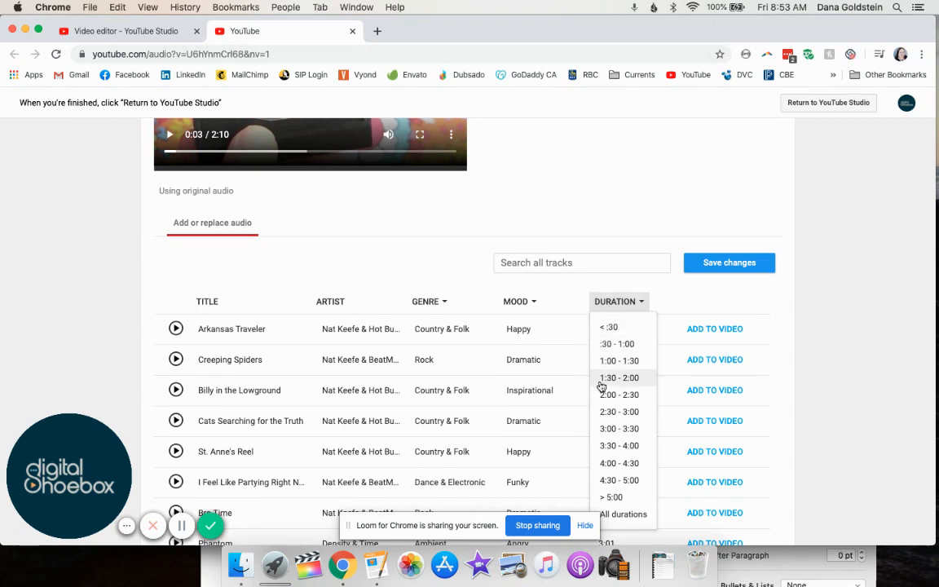
{"action": "mouse_move", "coordinate": [617, 399]}
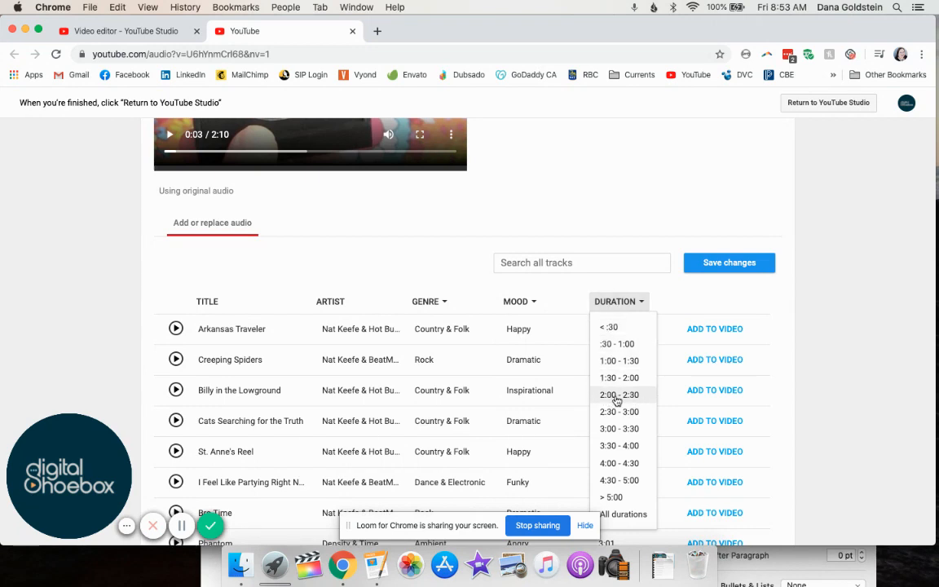
- Filter the audio library to tracks lasting 2:00–2:30
{"action": "left_click", "coordinate": [620, 393]}
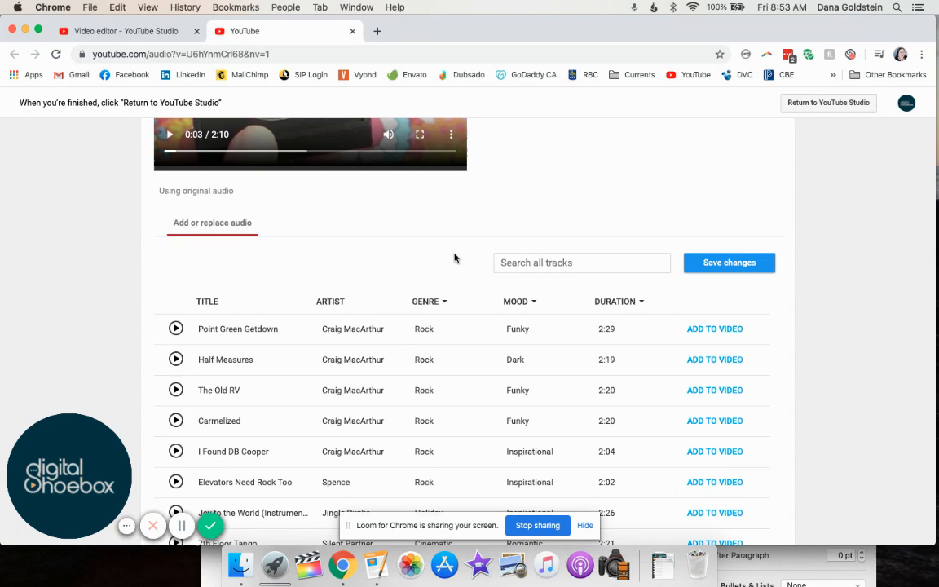
{"action": "mouse_move", "coordinate": [540, 298]}
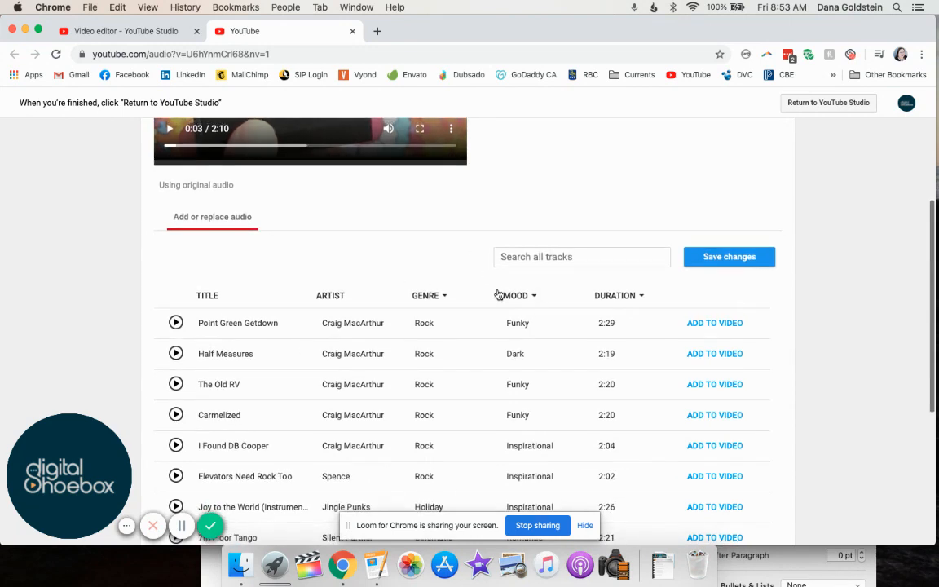
- Add a Bright mood filter and browse the matching 2:00–2:30 tracks
{"action": "left_click", "coordinate": [515, 296]}
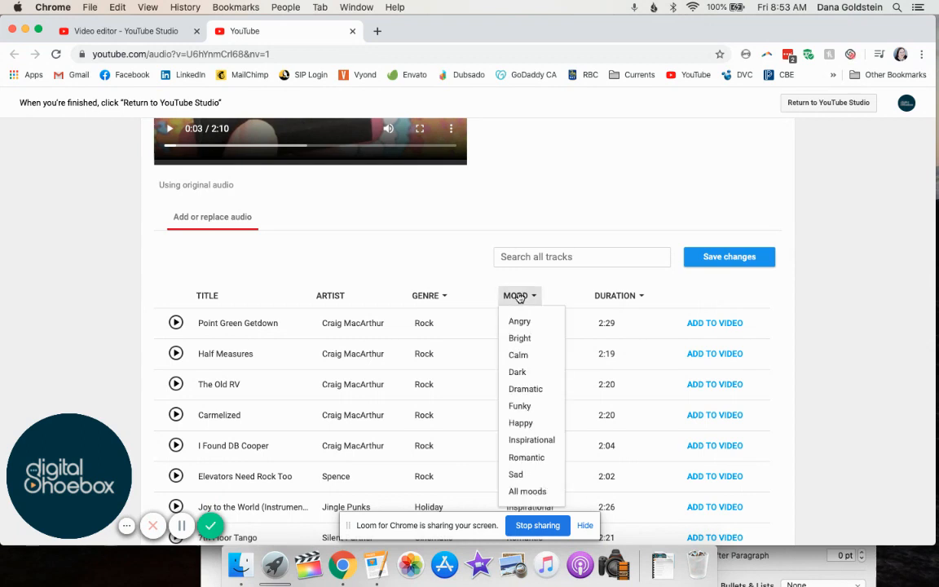
{"action": "mouse_move", "coordinate": [519, 338]}
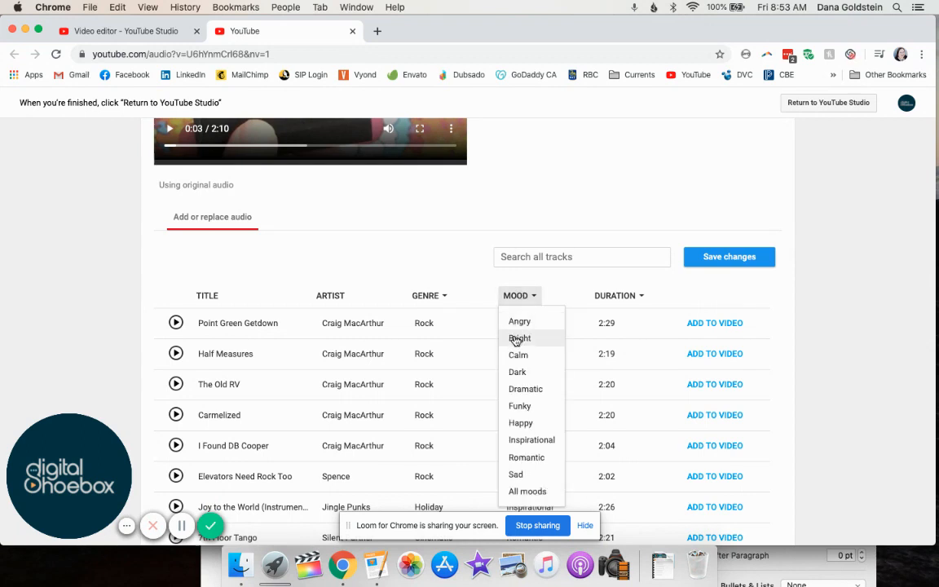
{"action": "left_click", "coordinate": [519, 338]}
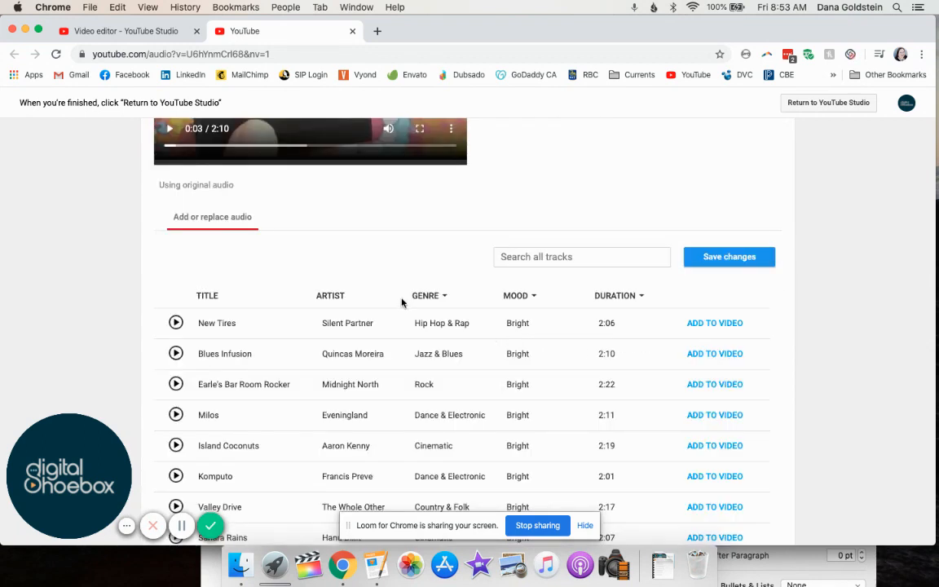
{"action": "mouse_move", "coordinate": [479, 300]}
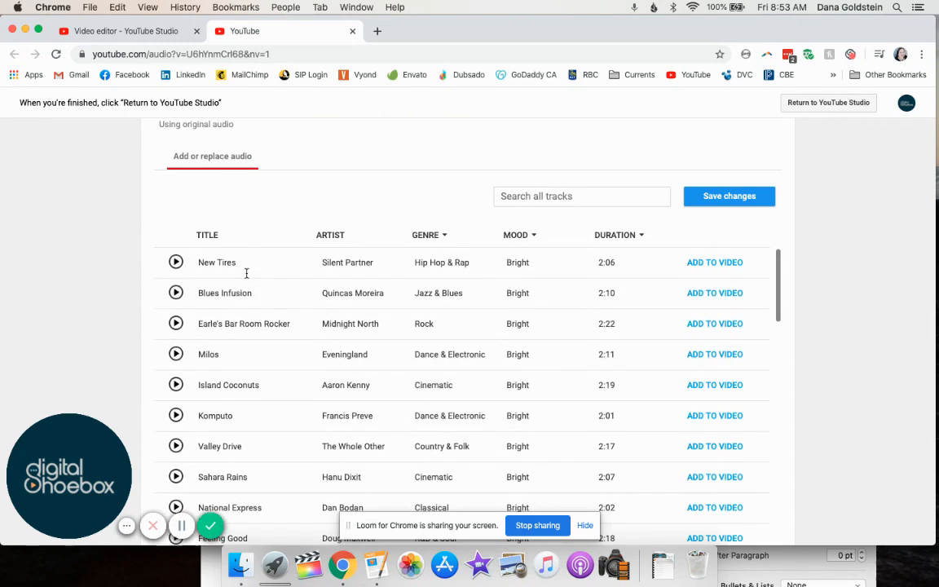
{"action": "scroll", "scroll_direction": "down", "scroll_amount": 3}
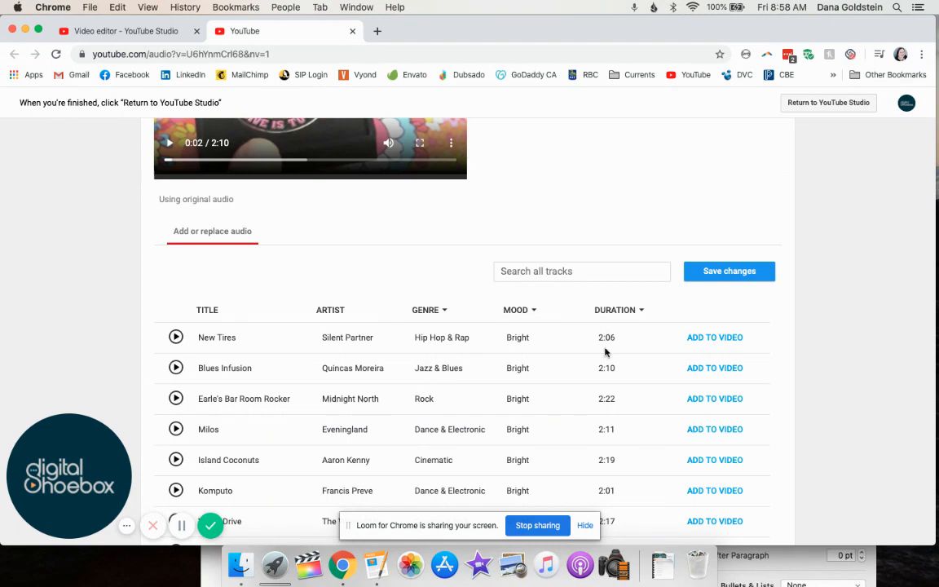
{"action": "mouse_move", "coordinate": [519, 336]}
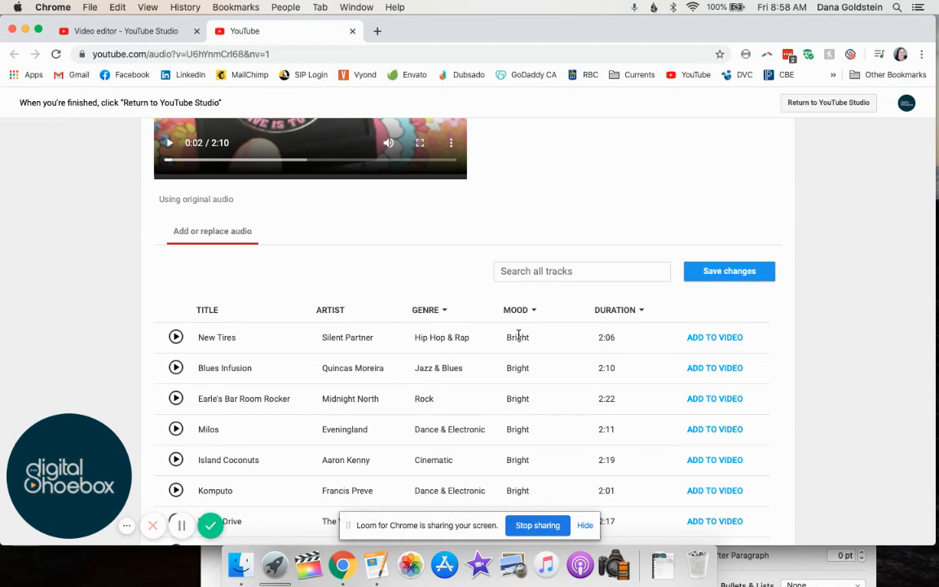
- Add a Rock genre filter and browse the bright 2:00–2:30 Rock tracks
{"action": "left_click", "coordinate": [430, 310]}
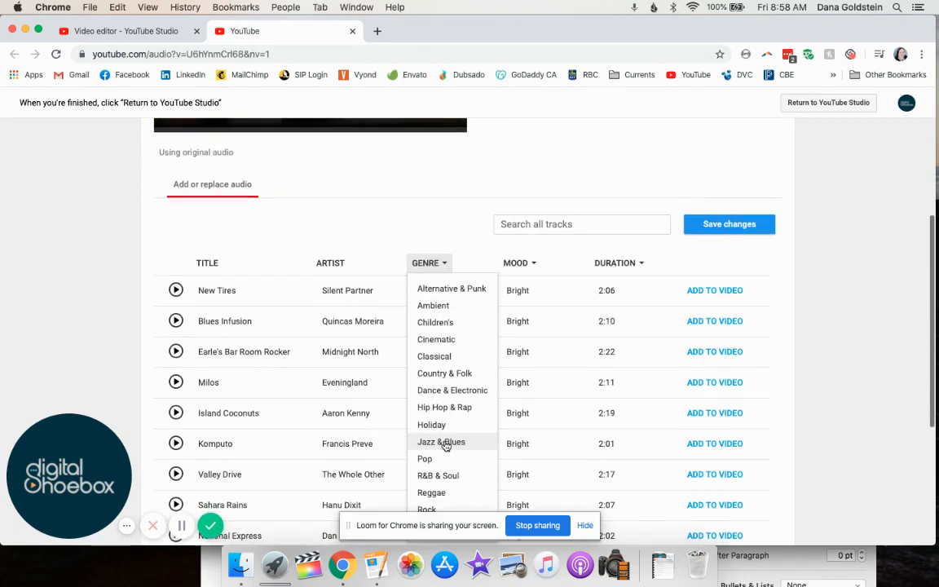
{"action": "left_click", "coordinate": [440, 440]}
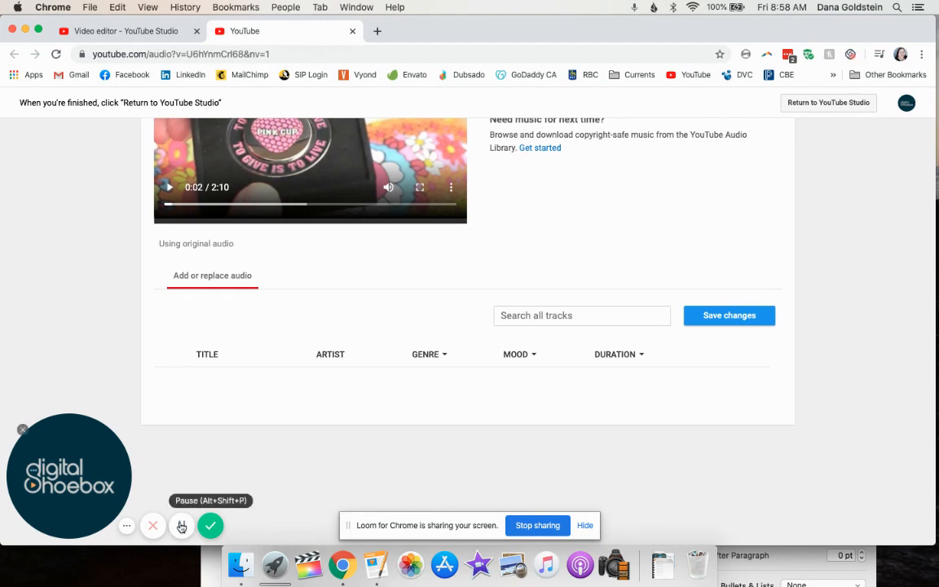
{"action": "scroll", "scroll_direction": "down", "scroll_amount": 3}
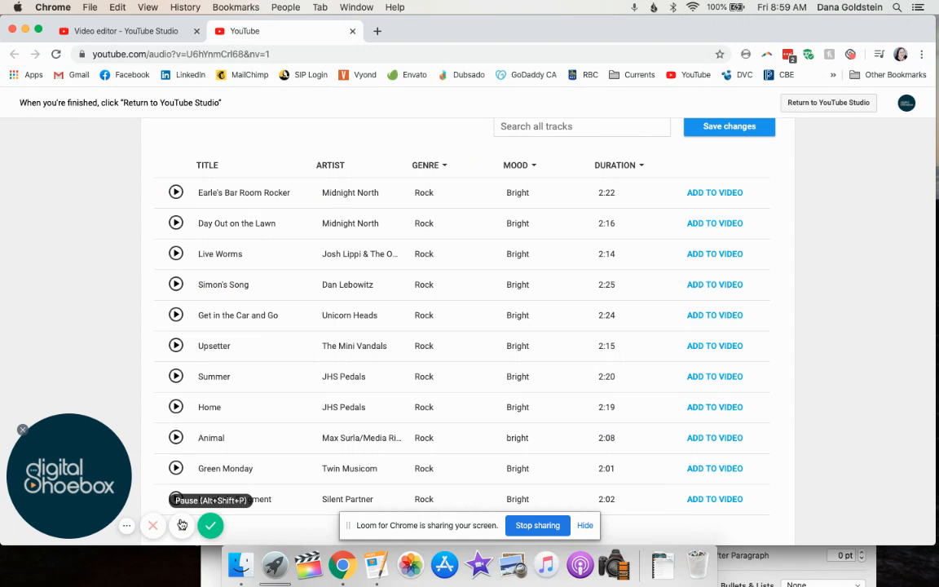
{"action": "left_click", "coordinate": [183, 525]}
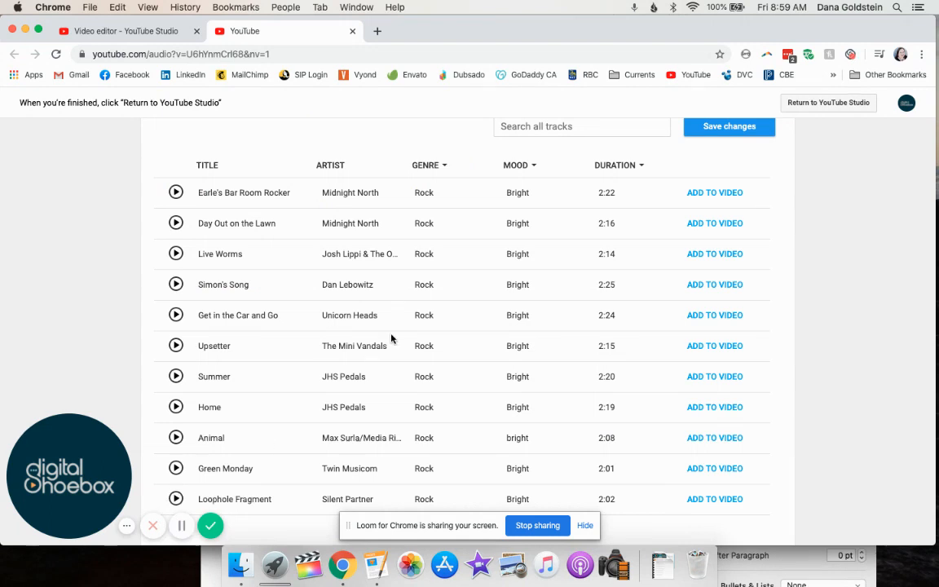
{"action": "mouse_move", "coordinate": [518, 196]}
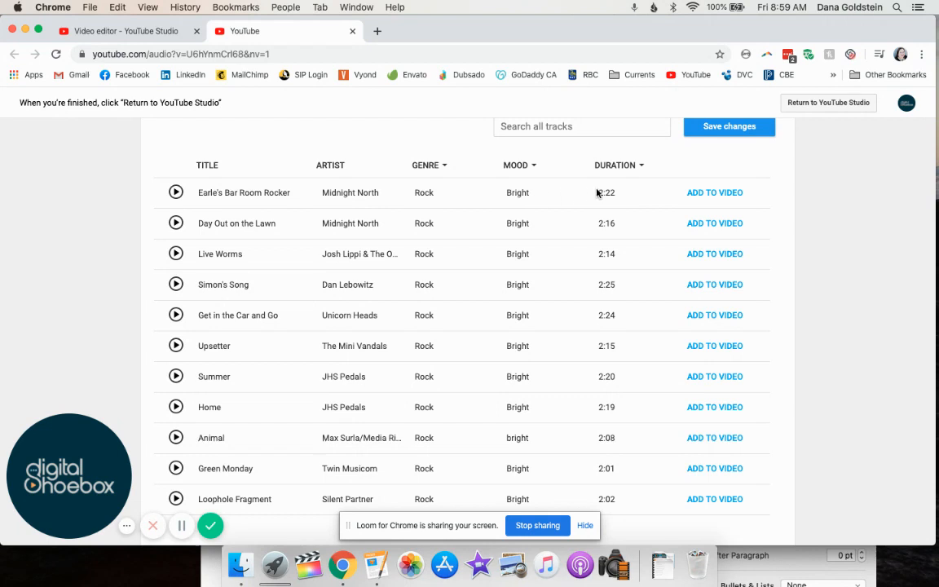
{"action": "mouse_move", "coordinate": [271, 242]}
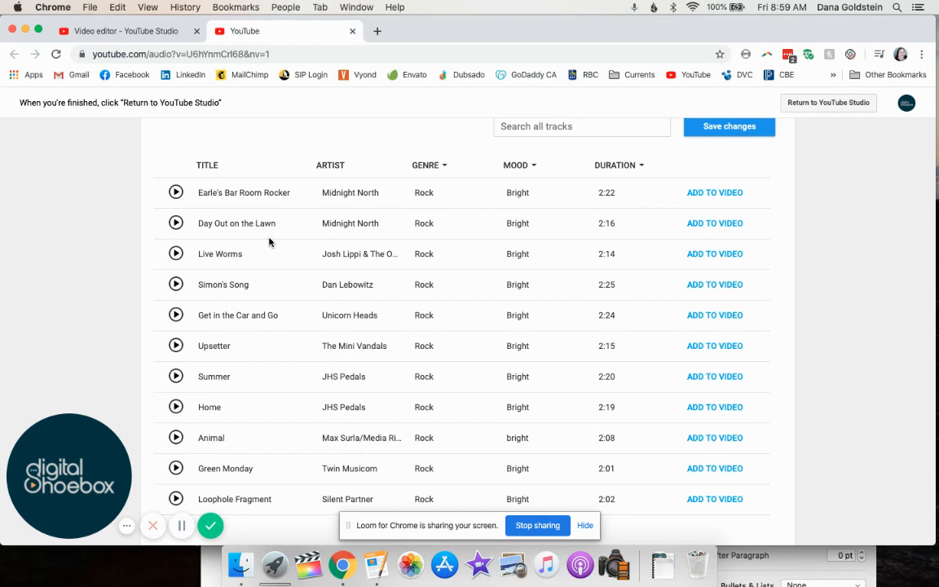
{"action": "scroll", "scroll_direction": "down", "scroll_amount": 3}
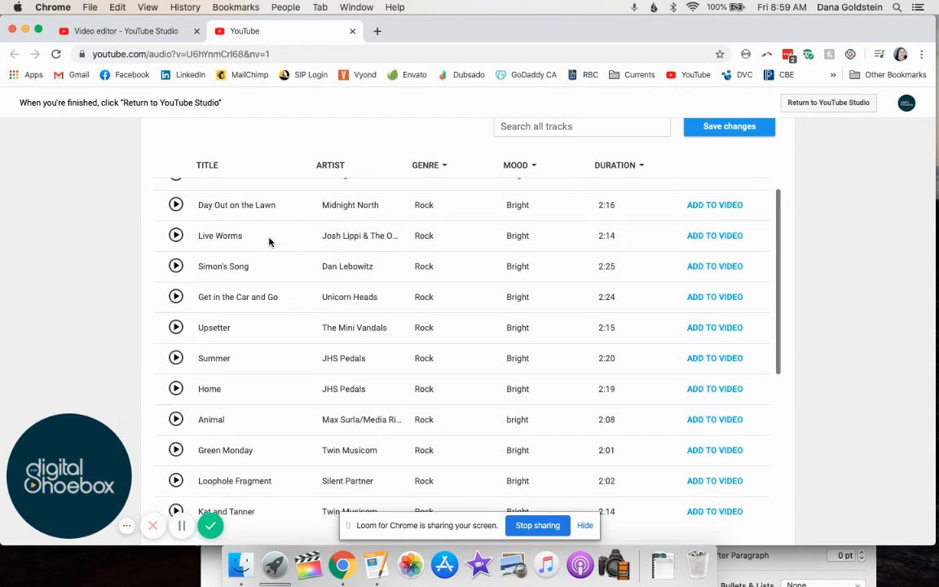
- Add the Silent Partner track Bring It Back to the video, replacing its audio
{"action": "scroll", "scroll_direction": "down", "scroll_amount": 3}
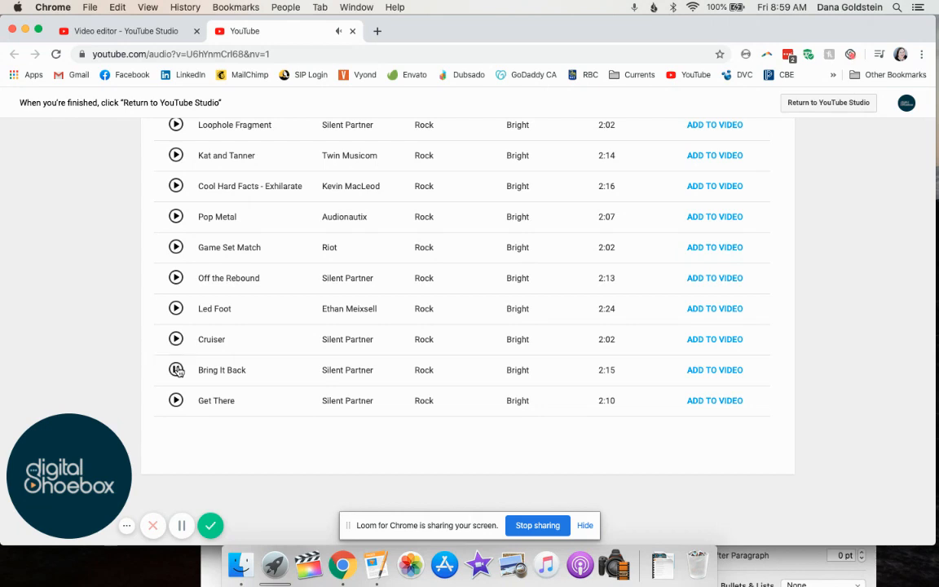
{"action": "left_click", "coordinate": [176, 368]}
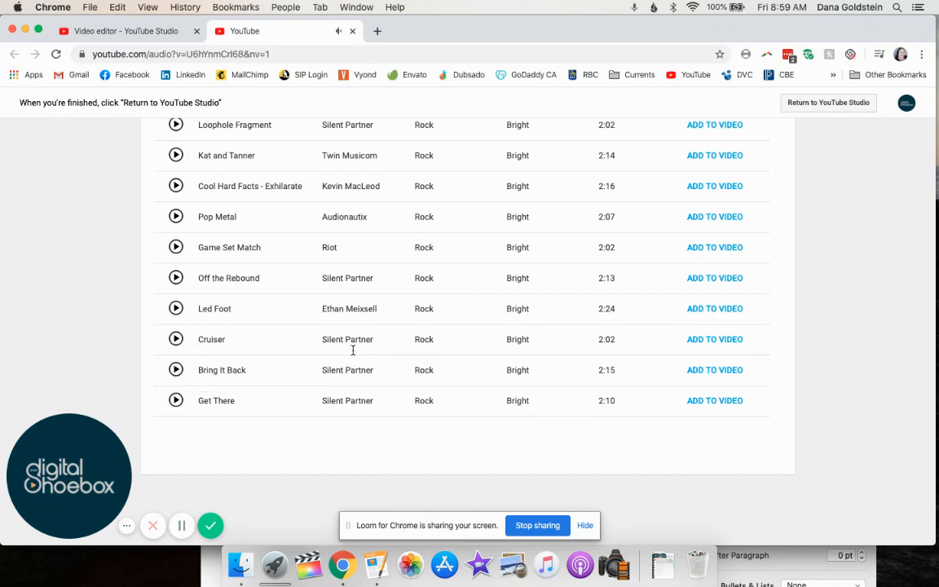
{"action": "left_click", "coordinate": [714, 369]}
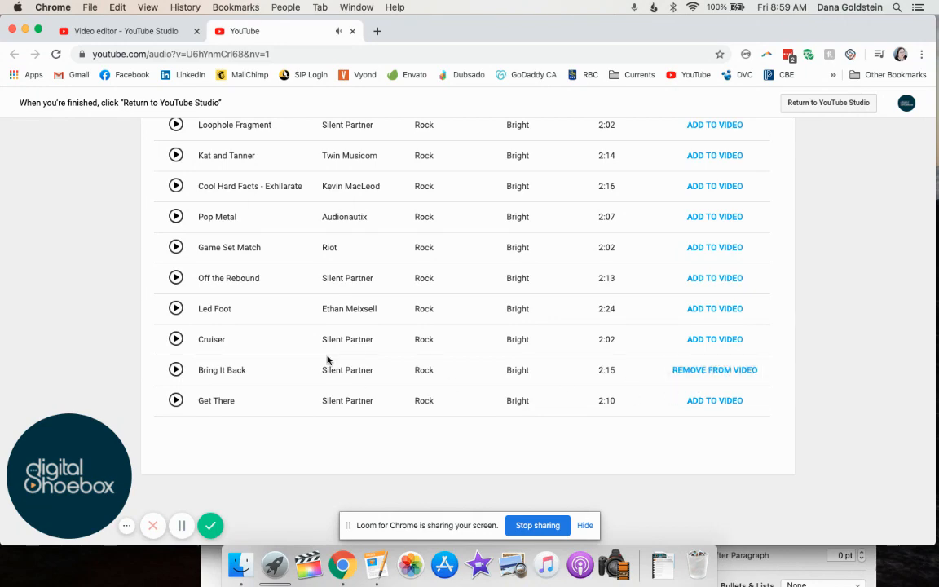
{"action": "scroll", "scroll_direction": "up", "scroll_amount": 3}
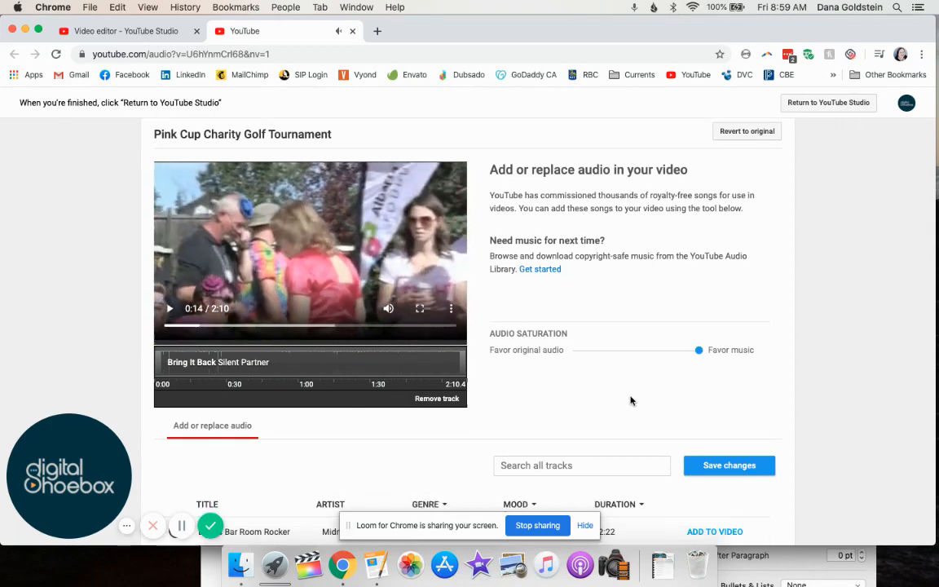
- Save the new audio, bringing up the processing-time confirmation
{"action": "scroll", "scroll_direction": "down", "scroll_amount": 3}
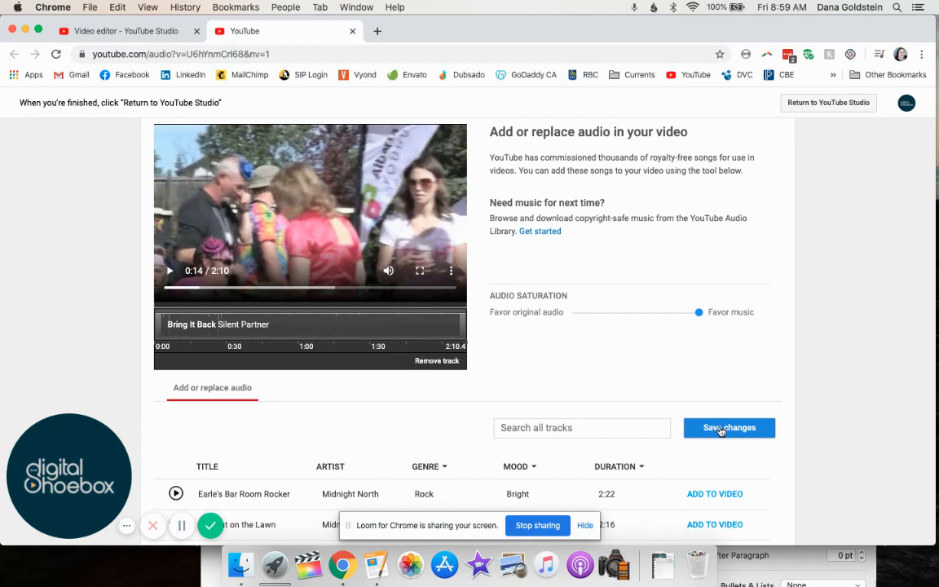
{"action": "left_click", "coordinate": [729, 427]}
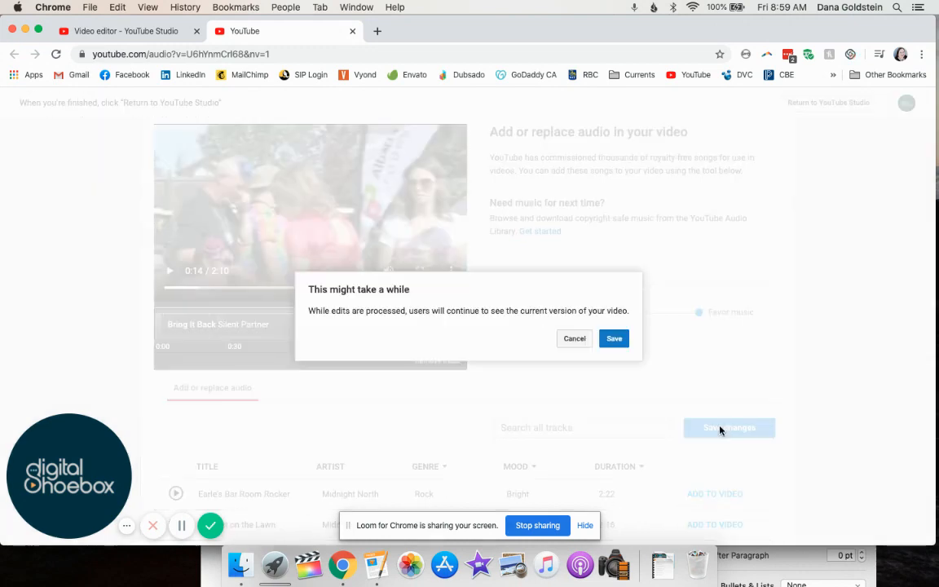
{"action": "mouse_move", "coordinate": [586, 323]}
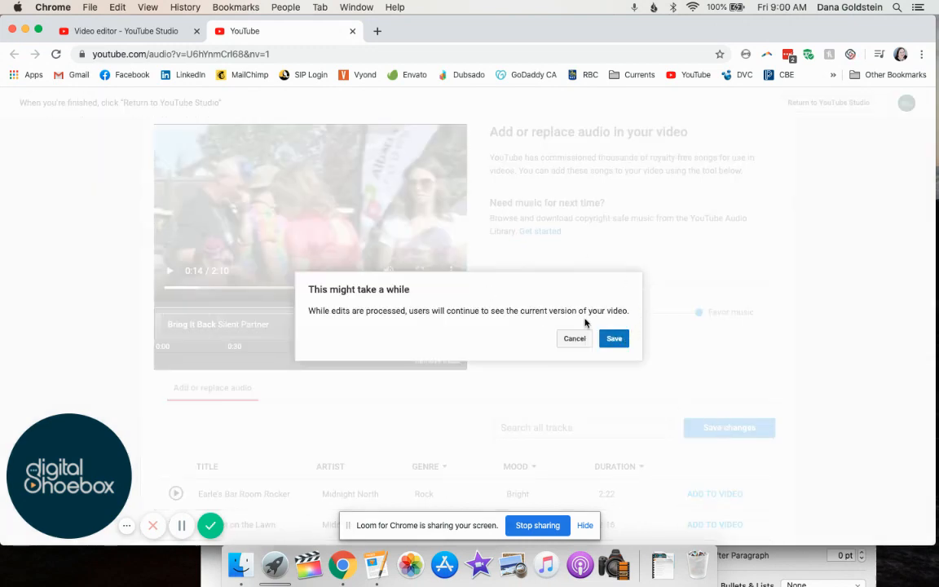